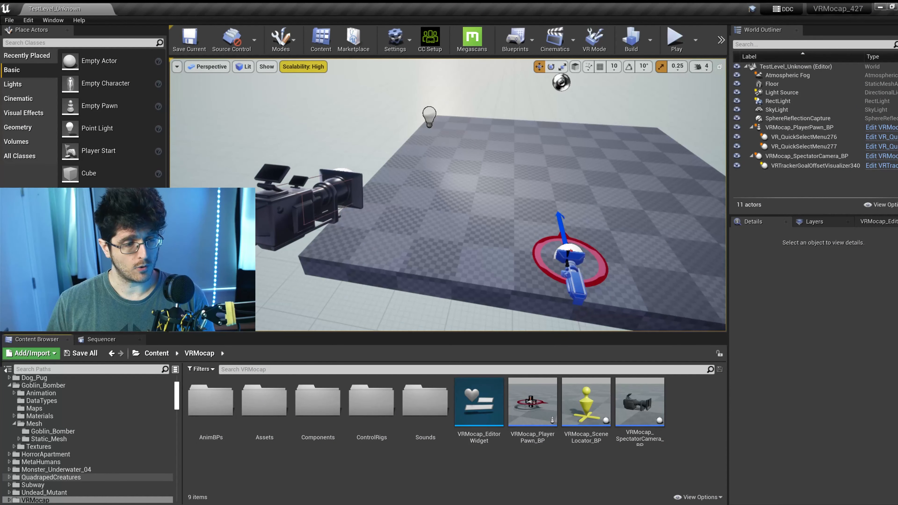
# Create an Actor blueprint named Goblin_BP in the Goblin_Bomber mesh folder
pyautogui.click(51, 431)
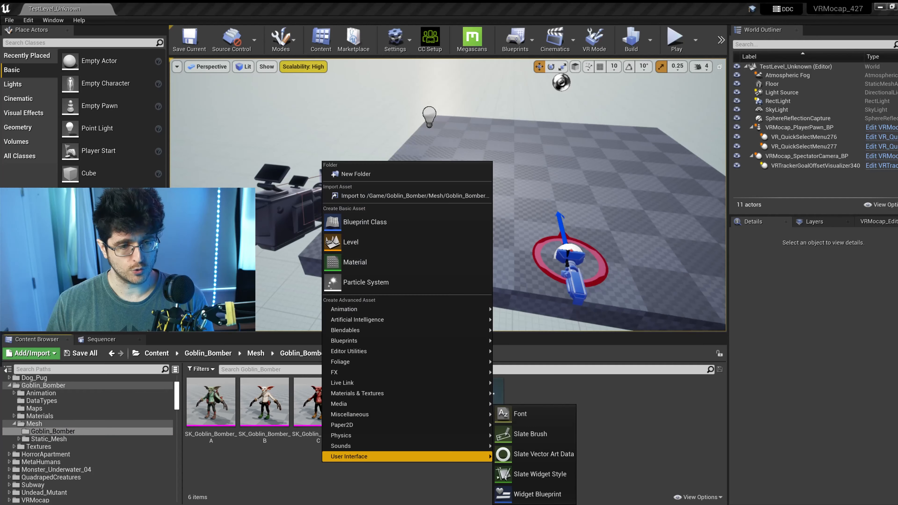
pyautogui.click(539, 494)
pyautogui.write('Goblin_')
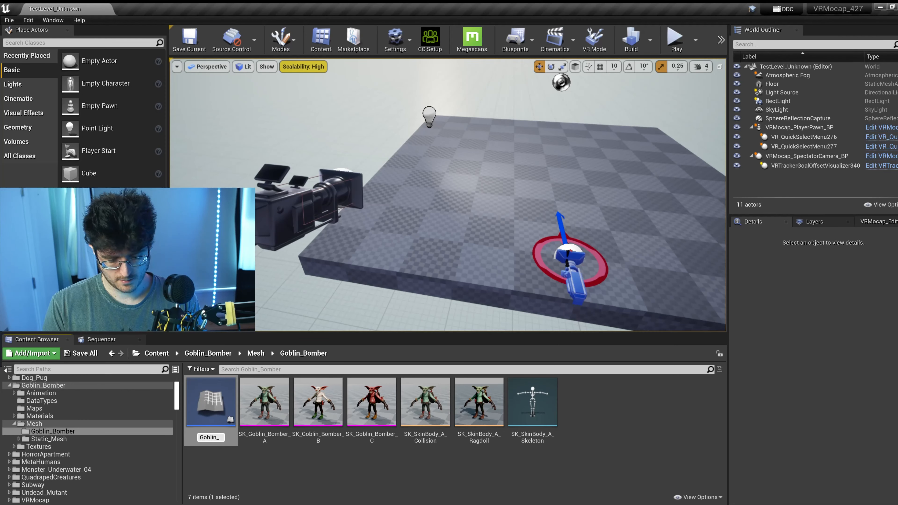
pyautogui.doubleClick(210, 401)
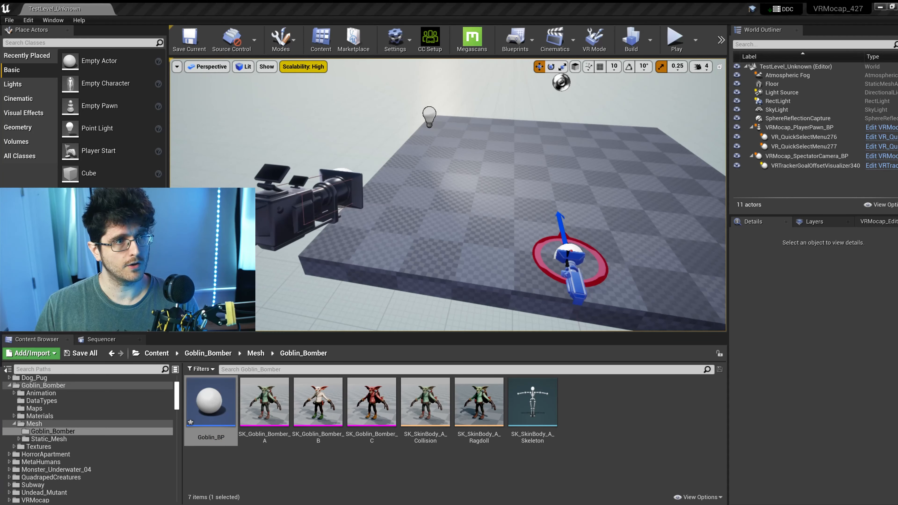
# Add a MocapActor component to Goblin_BP alongside the goblin skeletal mesh
pyautogui.doubleClick(211, 398)
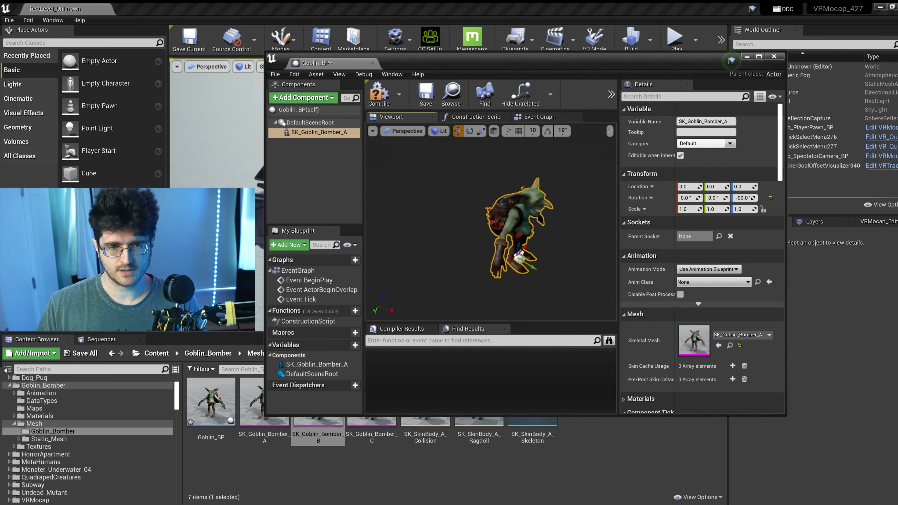
pyautogui.click(303, 97)
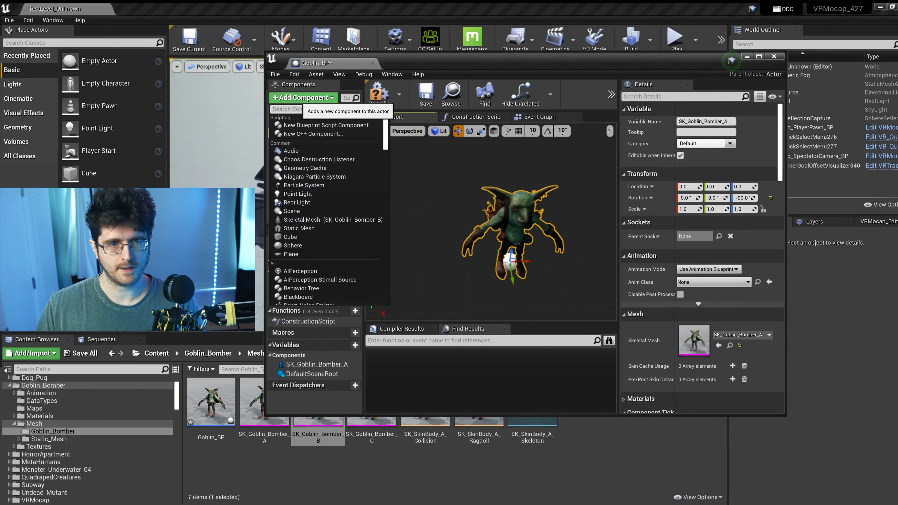
pyautogui.write('mocap')
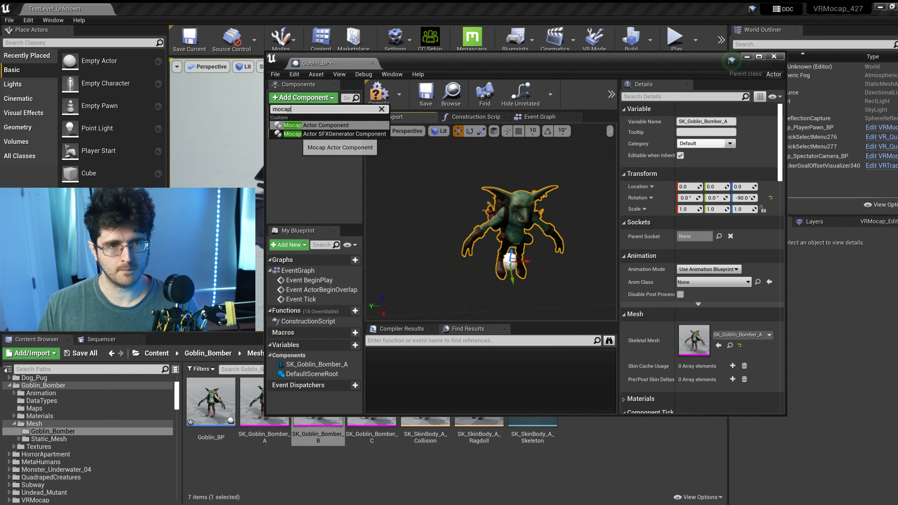
pyautogui.click(308, 126)
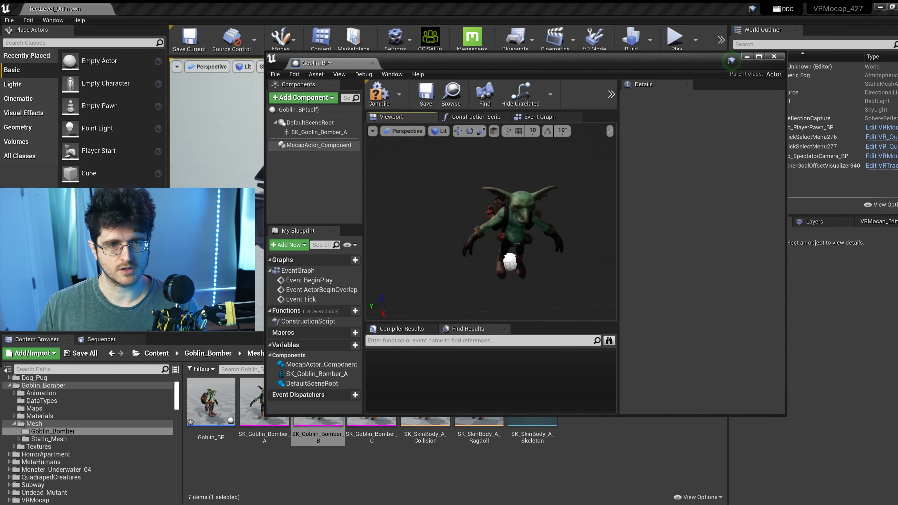
# Set the MocapActor component's rig type to Unknown
pyautogui.click(316, 146)
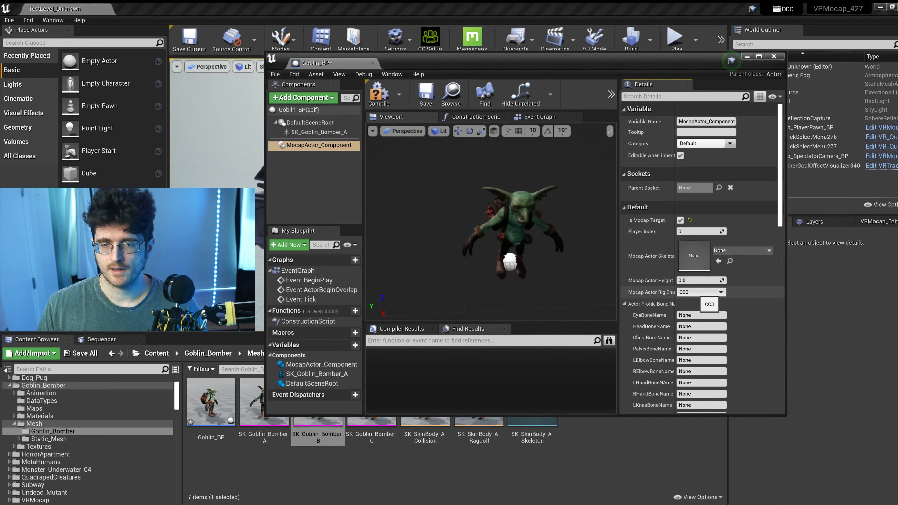
pyautogui.click(719, 292)
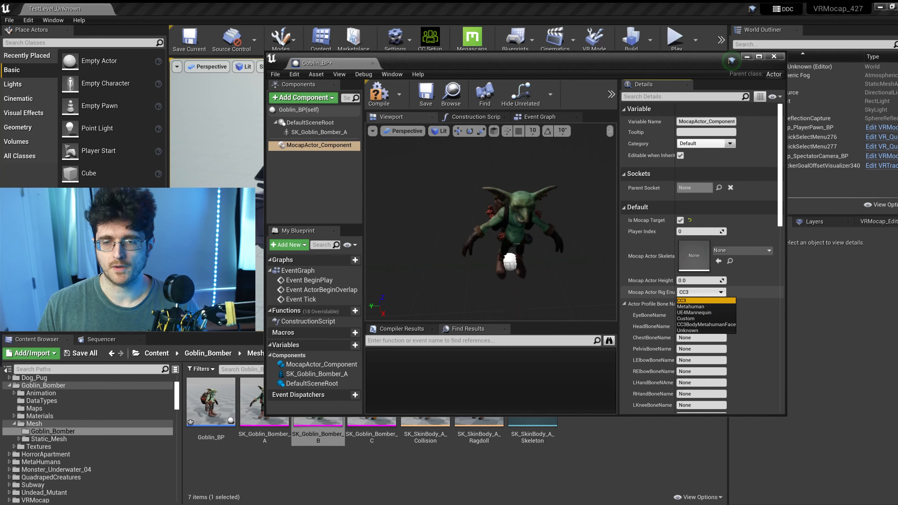
pyautogui.click(707, 332)
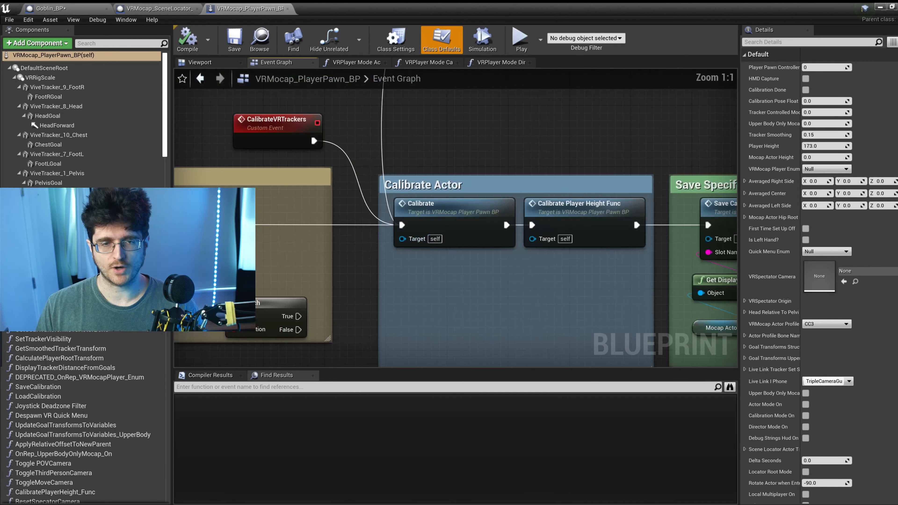
# Inspect the player pawn's Calibrate and Tracker Goal Find Closest Bone functions
pyautogui.doubleClick(419, 204)
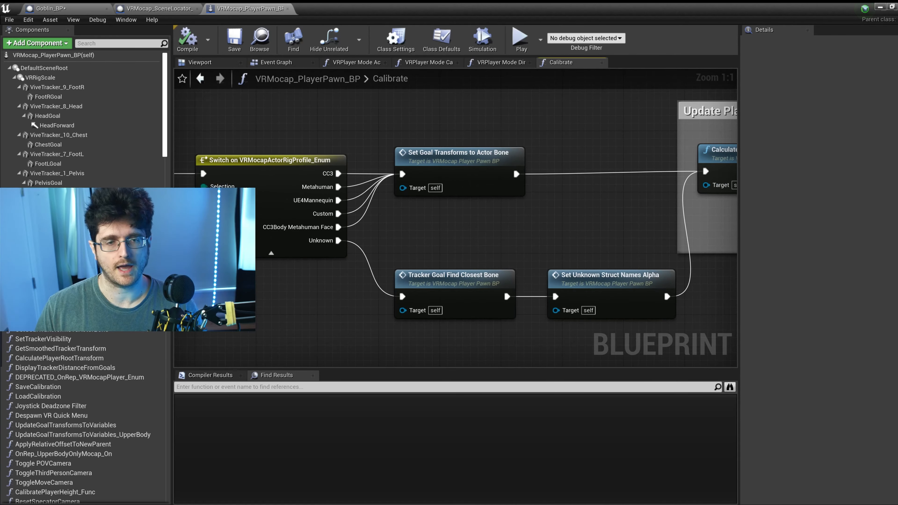
pyautogui.doubleClick(452, 275)
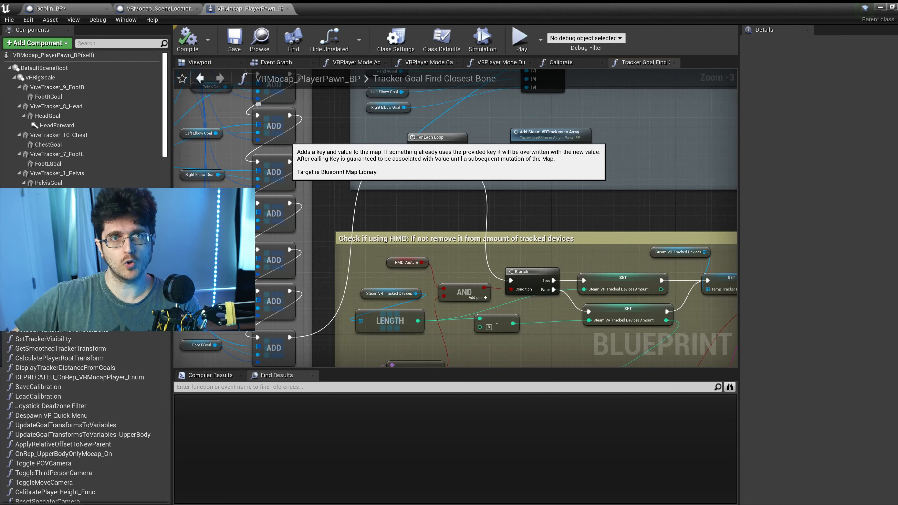
pyautogui.scroll(-3)
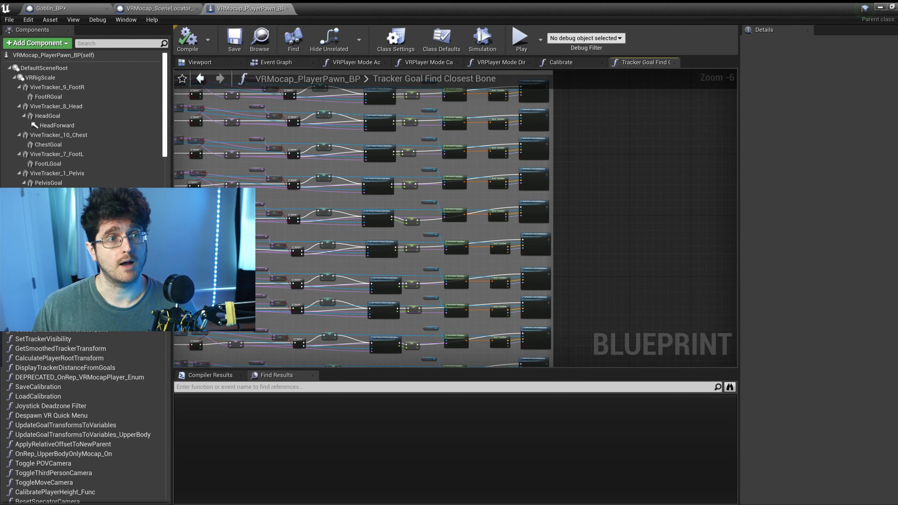
# Review the SK_Goblin_Bomber_A mesh component in Goblin_BP, then return to the level editor
pyautogui.click(51, 8)
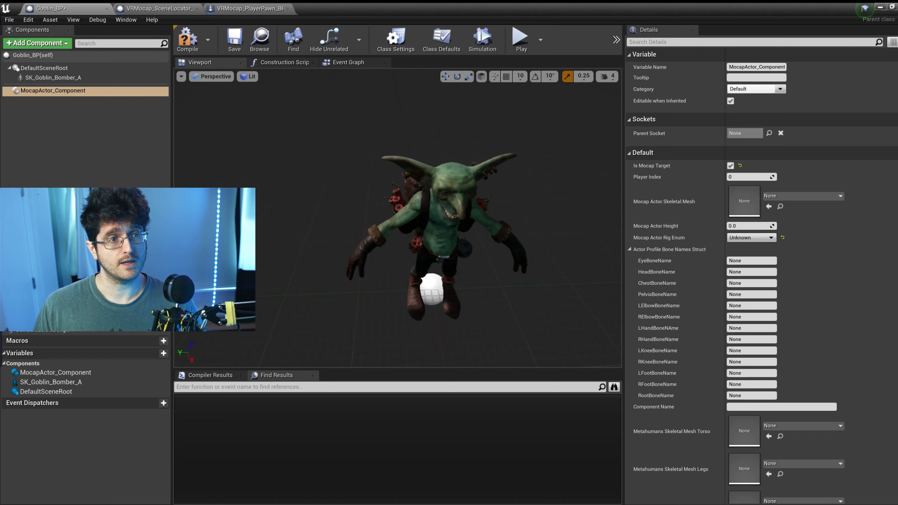
pyautogui.click(54, 77)
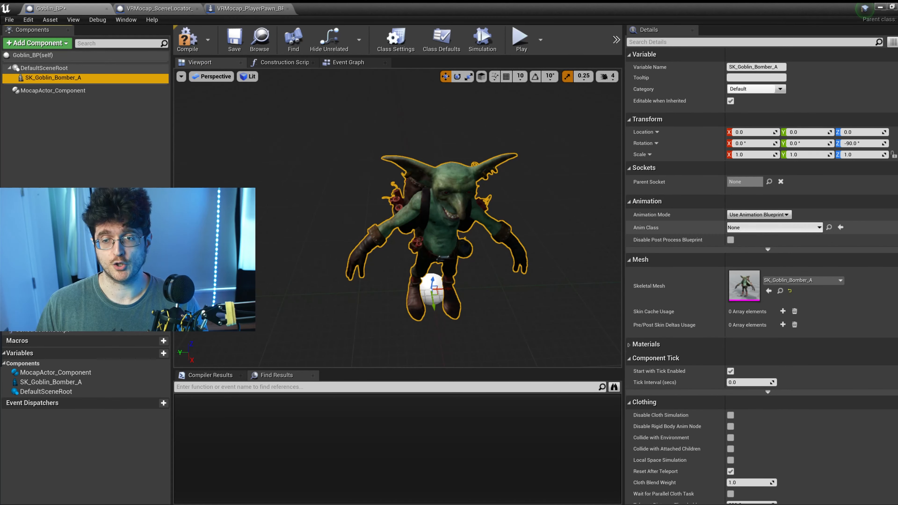
pyautogui.click(774, 227)
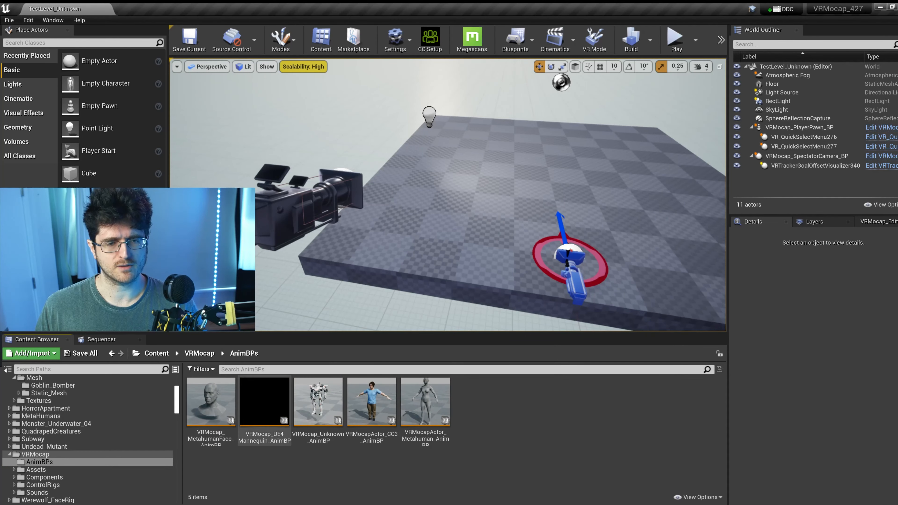
# Duplicate VRMocap_Unknown_AnimBP retargeted to the goblin skeleton as VRMocap_Unknown_Goblin
pyautogui.click(318, 401)
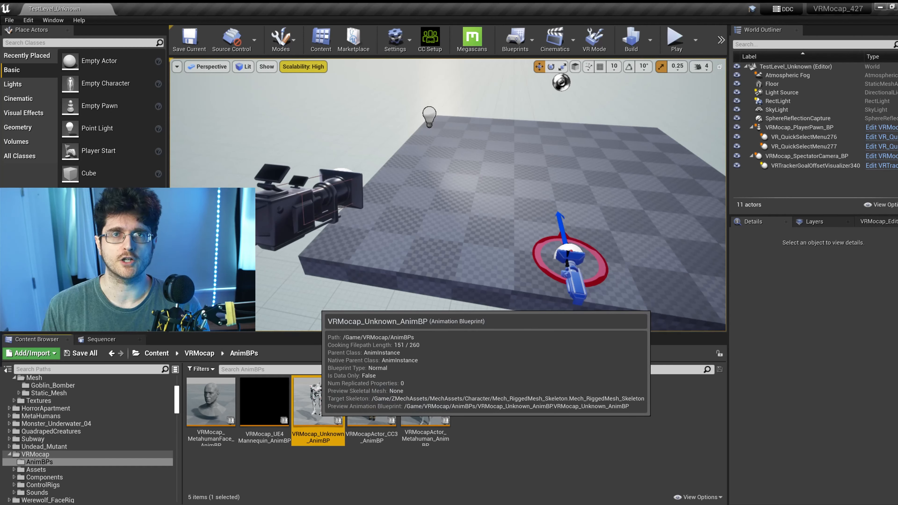
pyautogui.rightClick(318, 401)
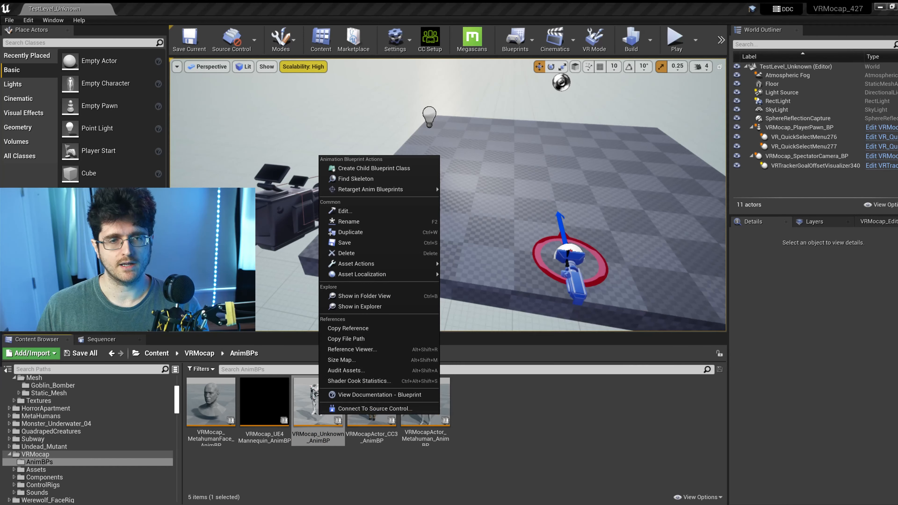
pyautogui.click(371, 189)
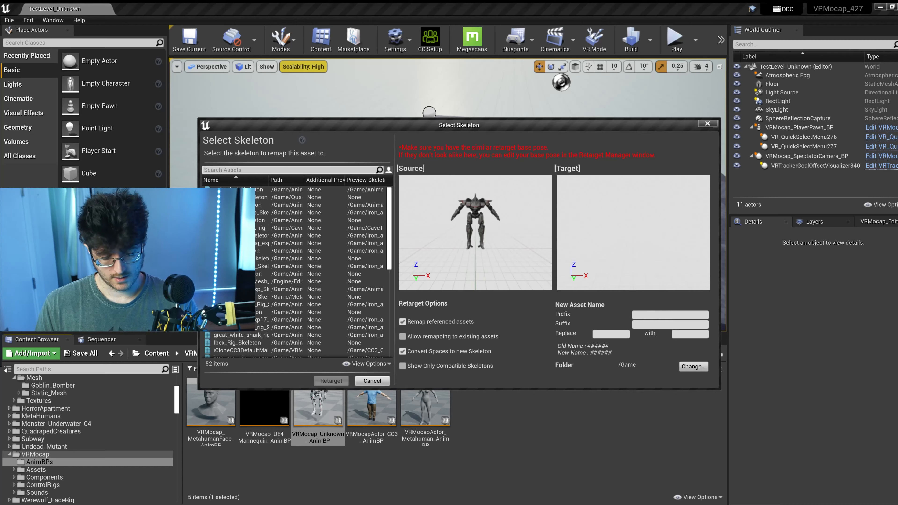
pyautogui.write('gobl')
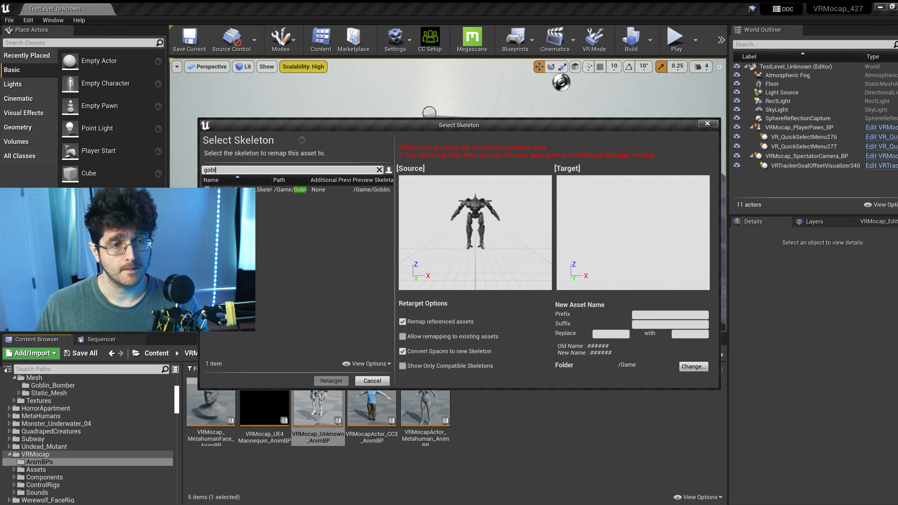
pyautogui.click(263, 189)
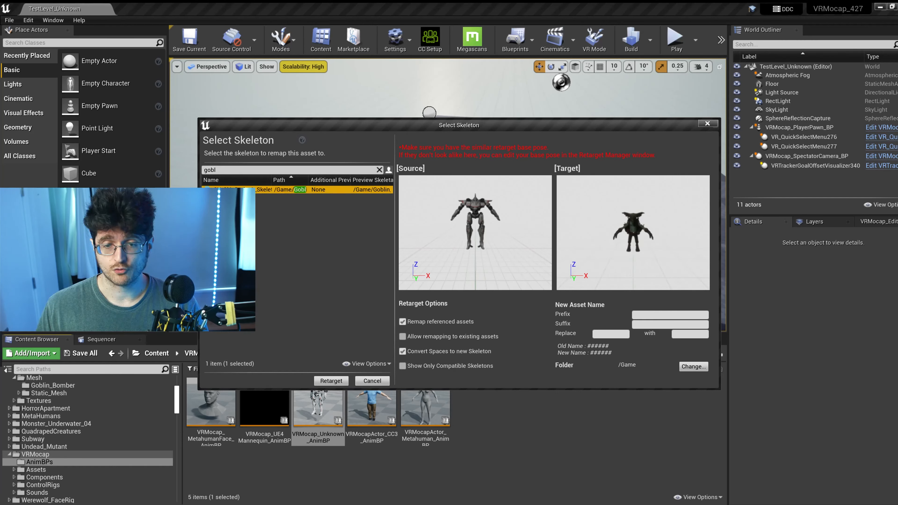
pyautogui.click(331, 381)
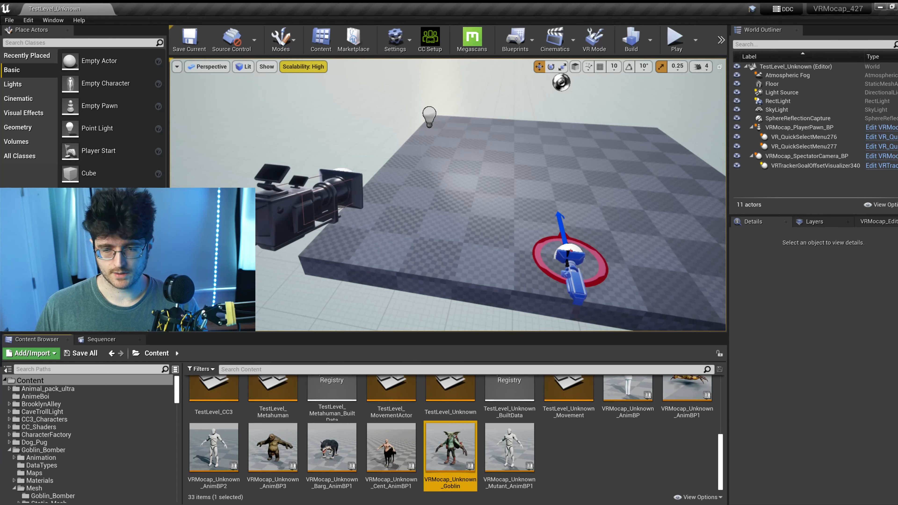
# Assign VRMocap_Unknown_Goblin as the goblin mesh's animation class
pyautogui.doubleClick(450, 448)
pyautogui.write('gobl')
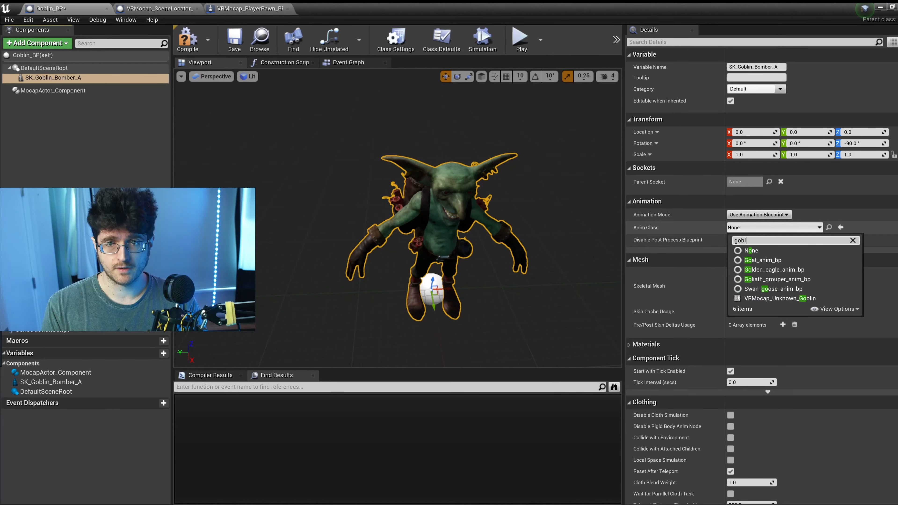
pyautogui.click(778, 298)
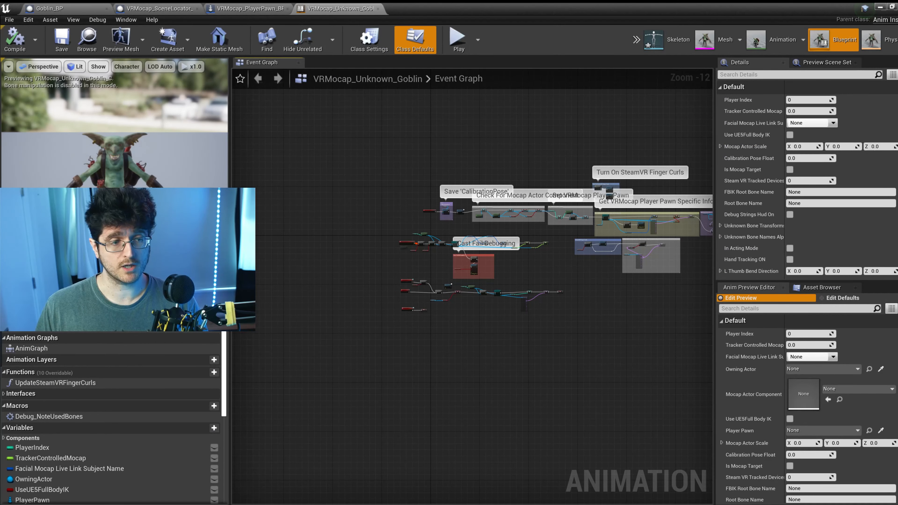
# View the goblin AnimGraph's control rig and hand nodes, then the Unknown control rig asset
pyautogui.click(30, 348)
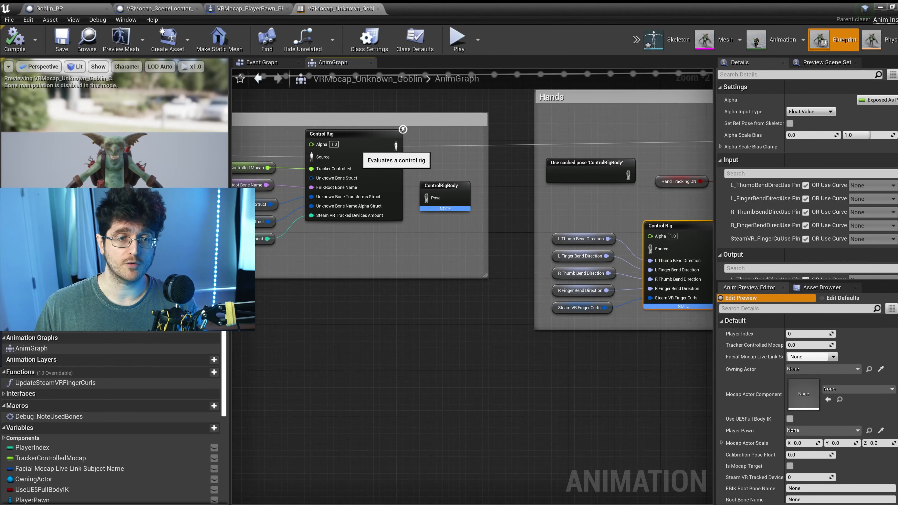
pyautogui.click(429, 8)
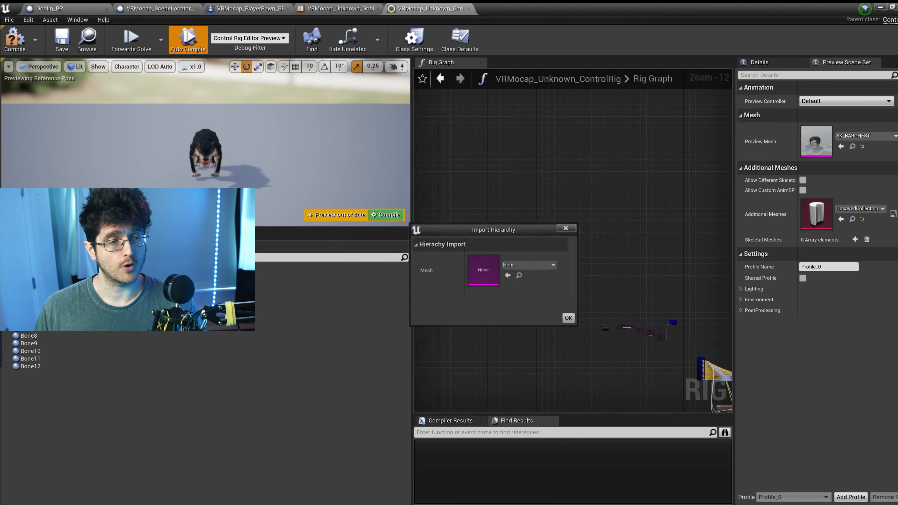
# Import the SK_Goblin_Bomber bone hierarchy into the Unknown control rig
pyautogui.click(551, 265)
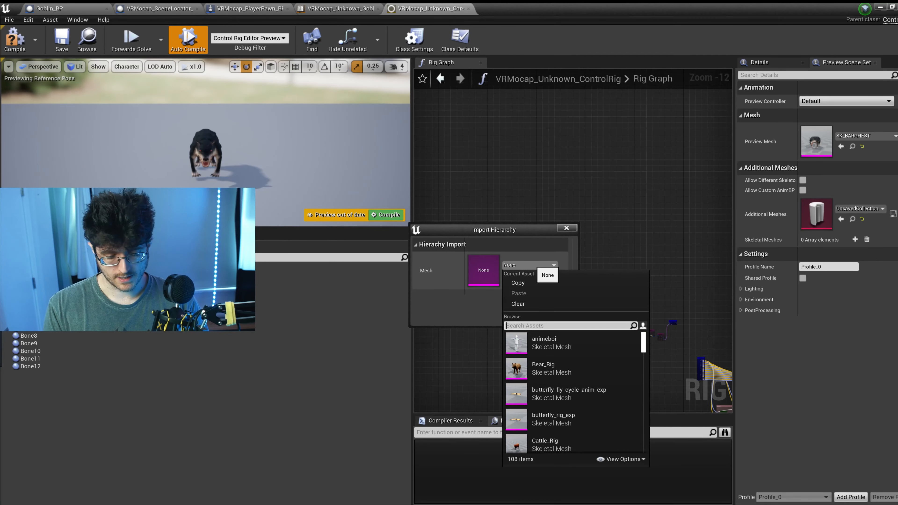
pyautogui.write('gob')
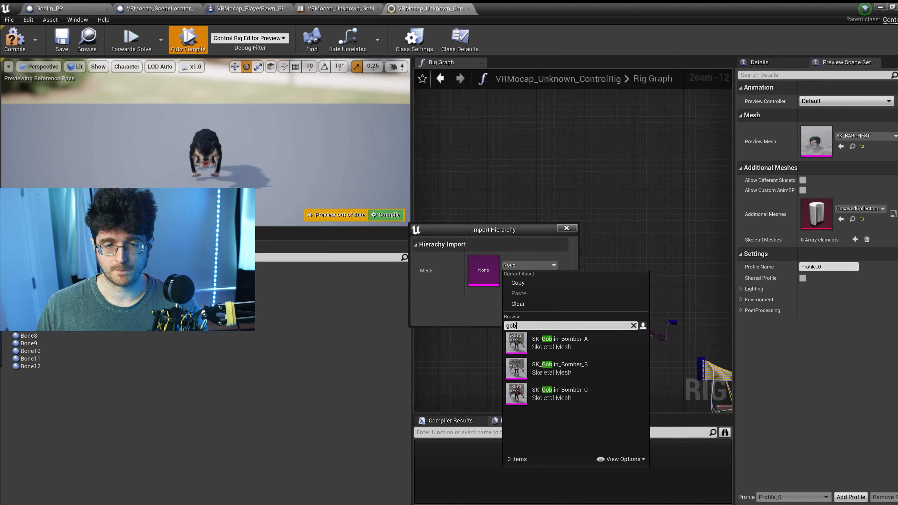
pyautogui.click(566, 228)
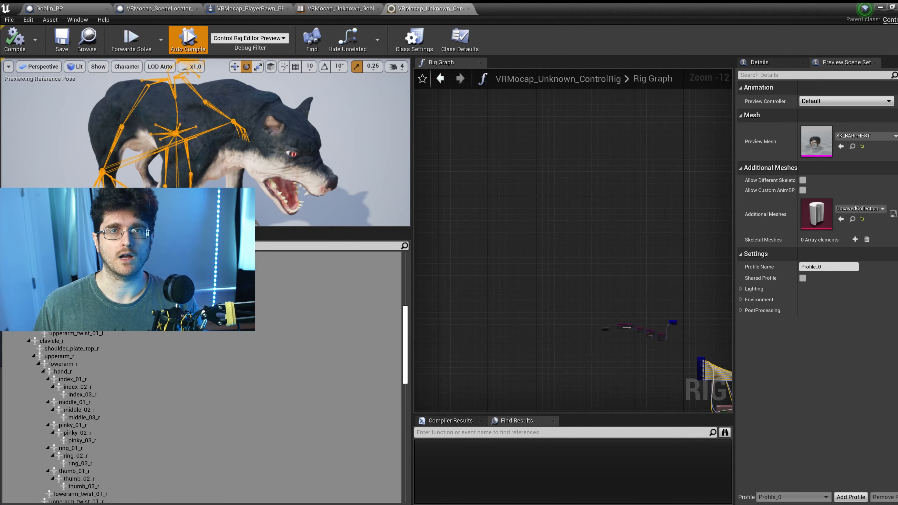
# Return to Goblin_BP and select its goblin skeletal mesh component
pyautogui.click(47, 8)
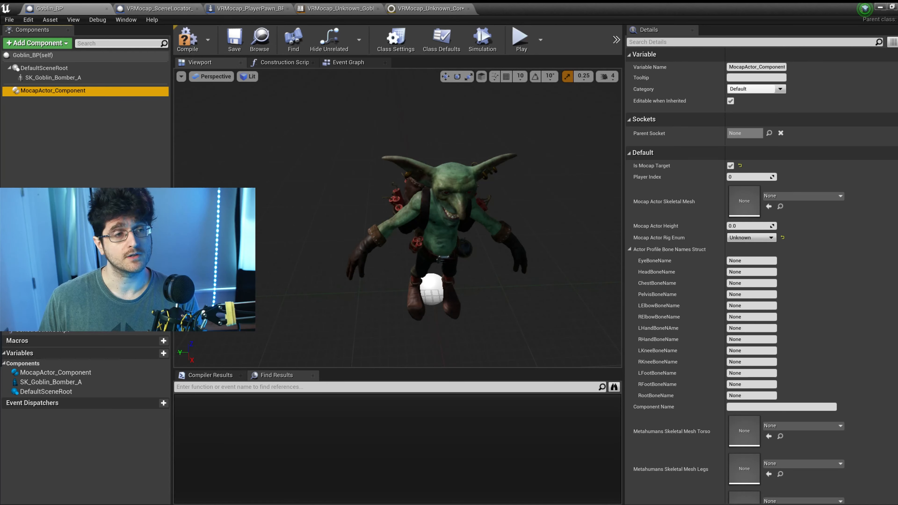
pyautogui.click(54, 77)
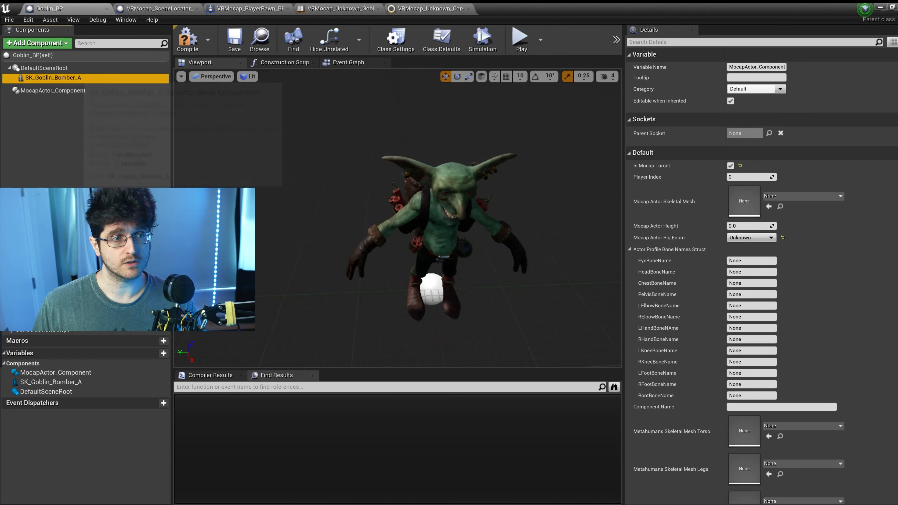
pyautogui.click(52, 77)
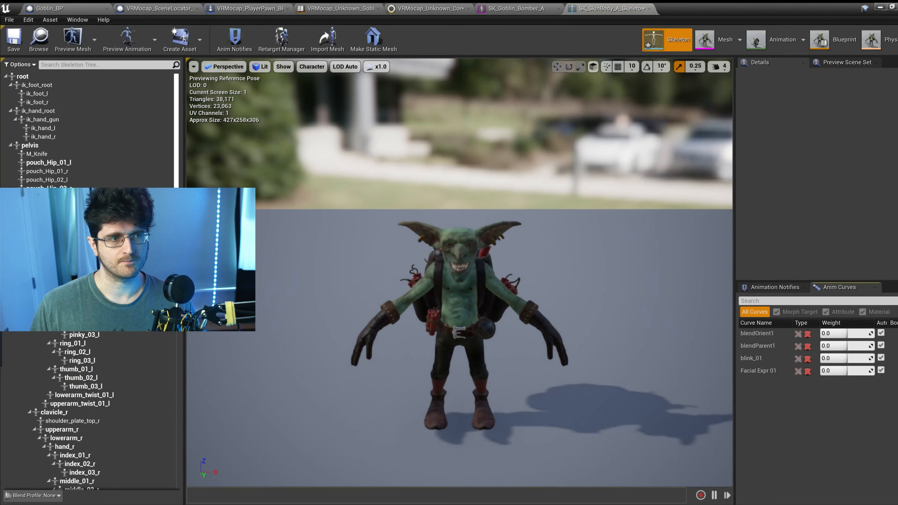
pyautogui.click(30, 145)
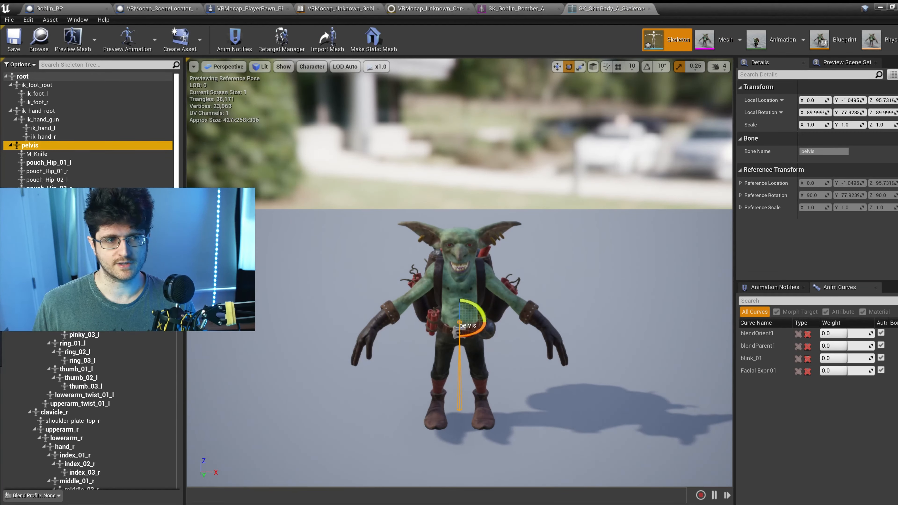
pyautogui.click(23, 76)
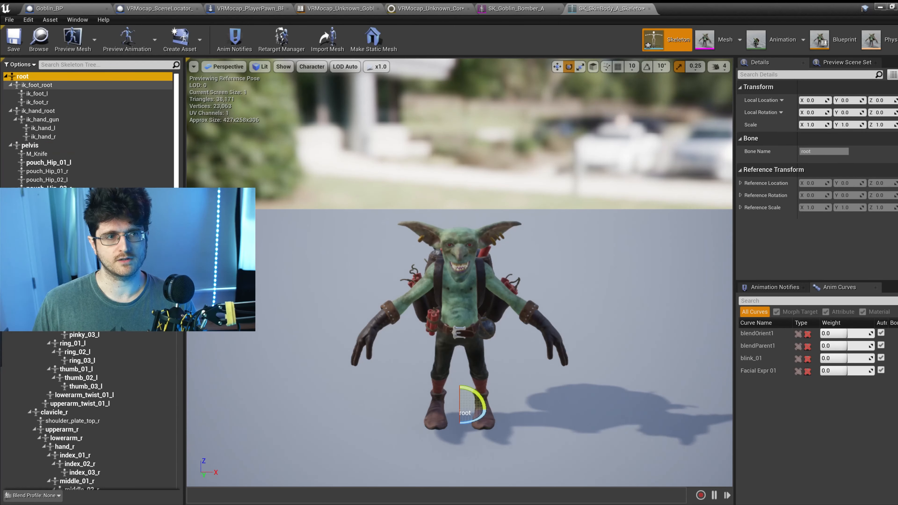
pyautogui.click(30, 145)
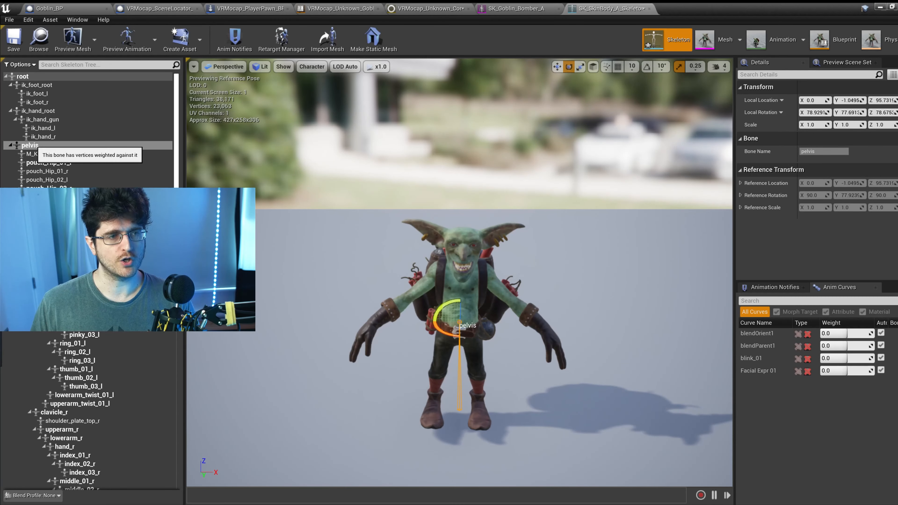
pyautogui.click(30, 146)
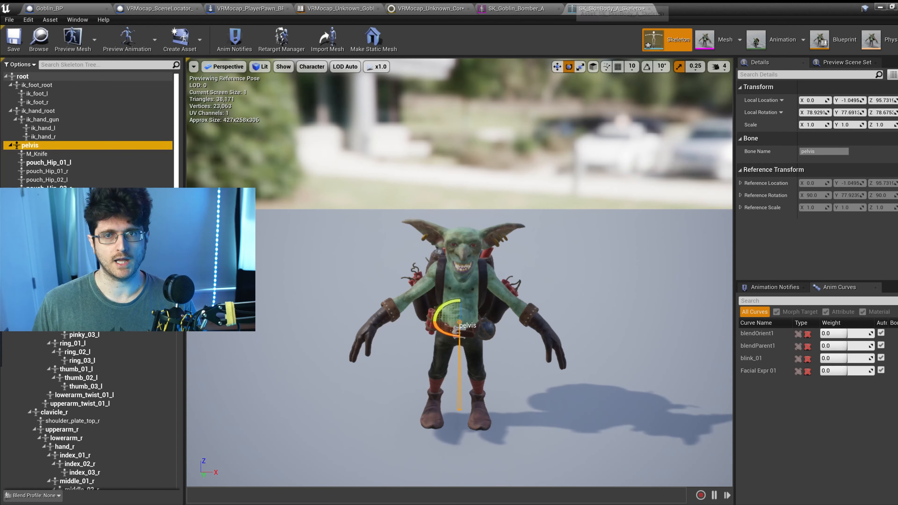
pyautogui.click(46, 8)
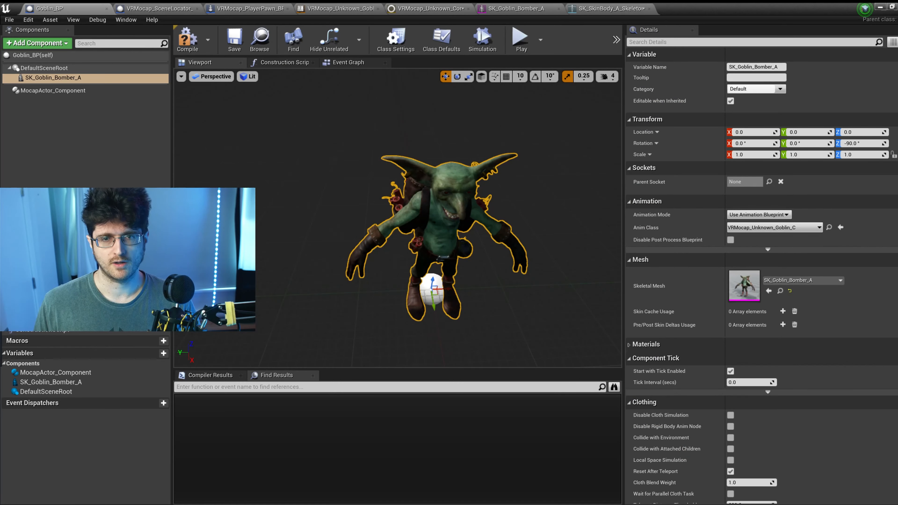
# Set the MocapActor component's PelvisBoneName to pelvis
pyautogui.click(54, 90)
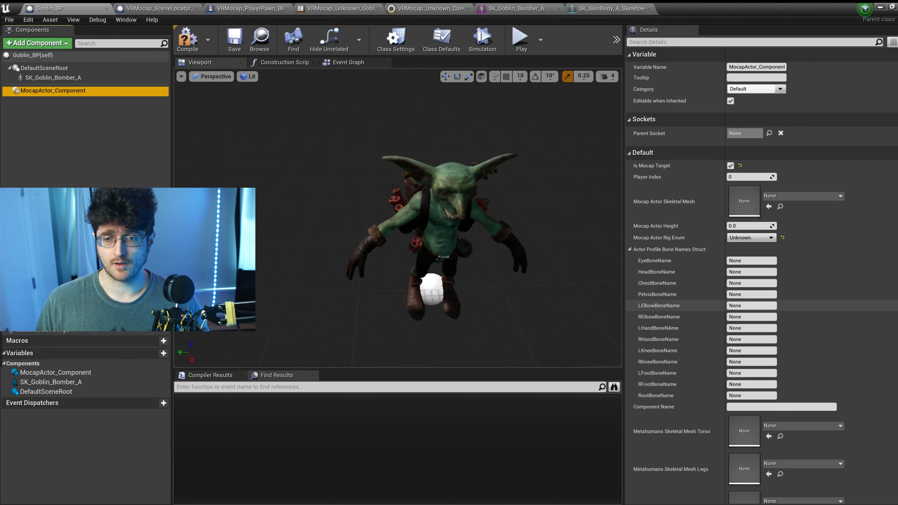
pyautogui.write('pelvis')
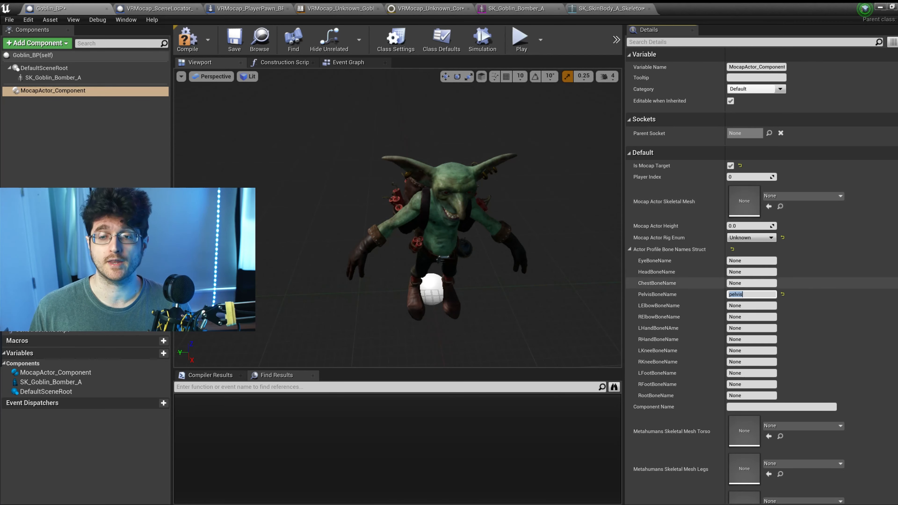
# Check the finger bend axis on the skeleton and set thumb and finger bend directions to Z -1
pyautogui.scroll(-3)
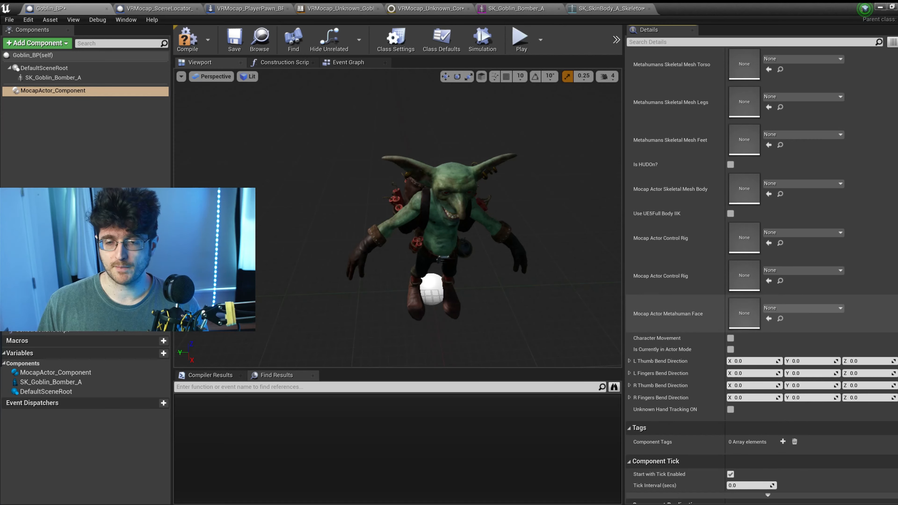
pyautogui.scroll(-3)
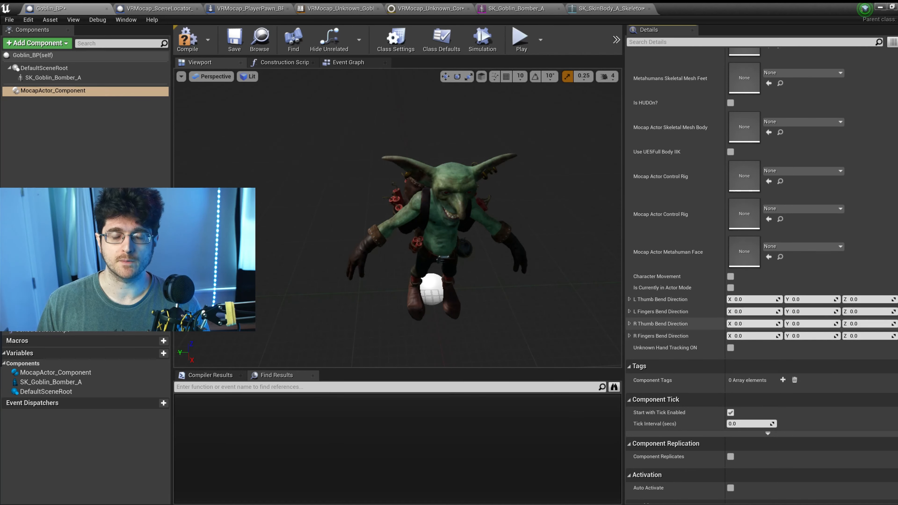
pyautogui.click(607, 9)
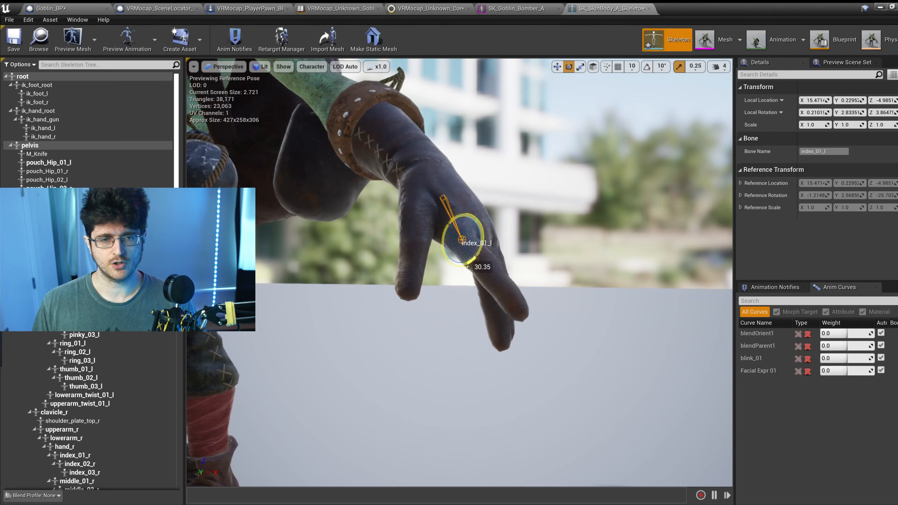
pyautogui.moveTo(467, 229); pyautogui.dragTo(458, 263)
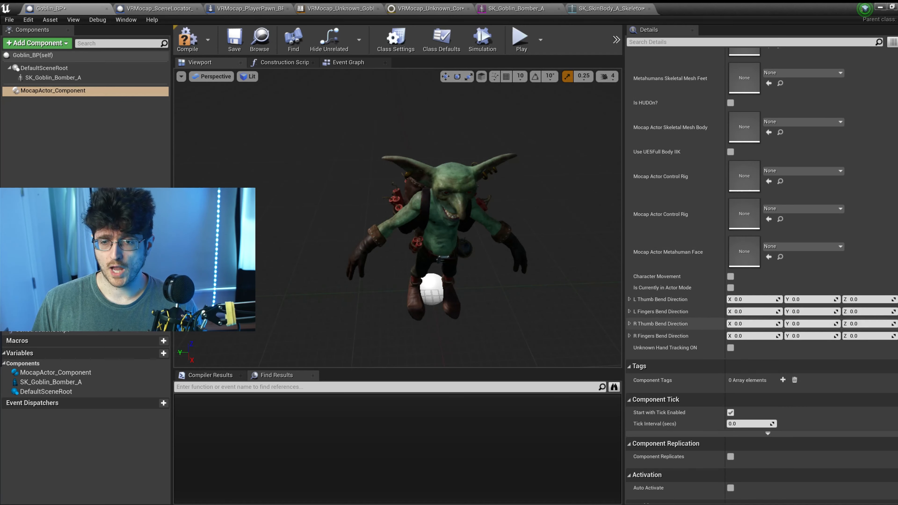
pyautogui.click(865, 299)
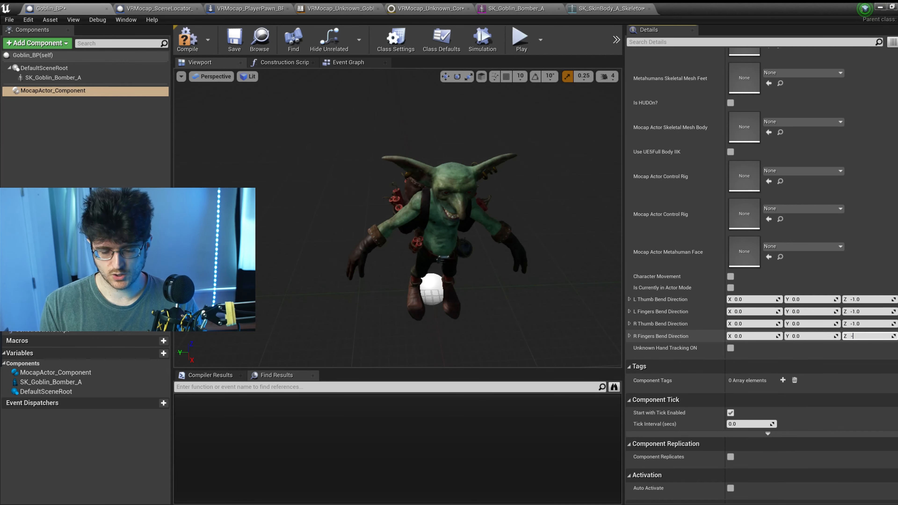
# Verify the ring finger tip bone's bending on the goblin skeleton
pyautogui.click(607, 8)
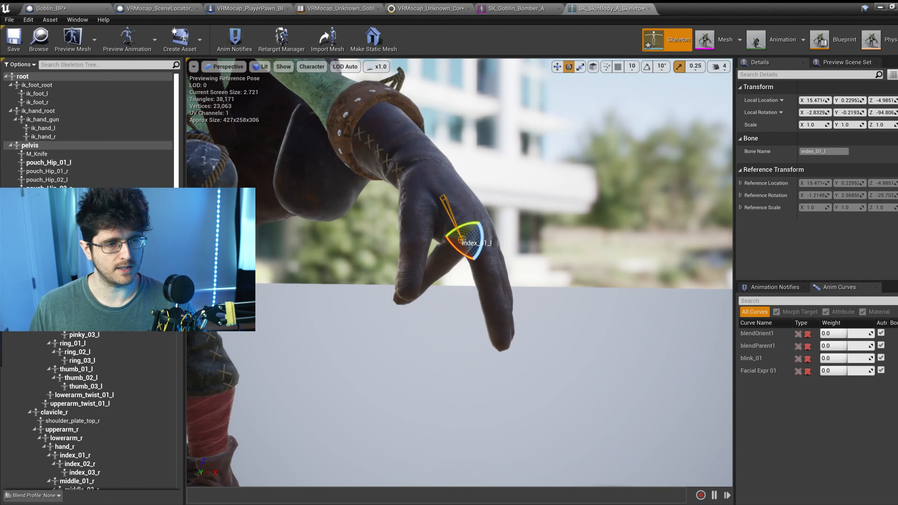
pyautogui.click(81, 360)
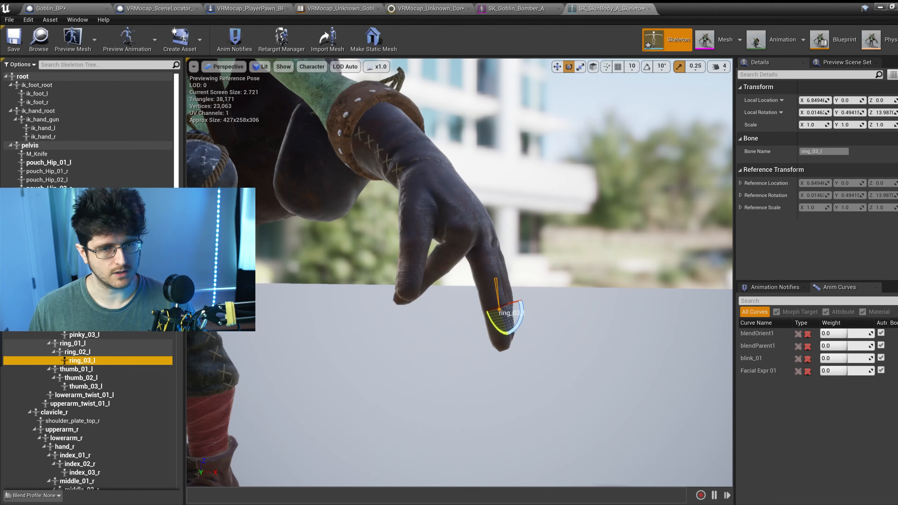
pyautogui.click(76, 369)
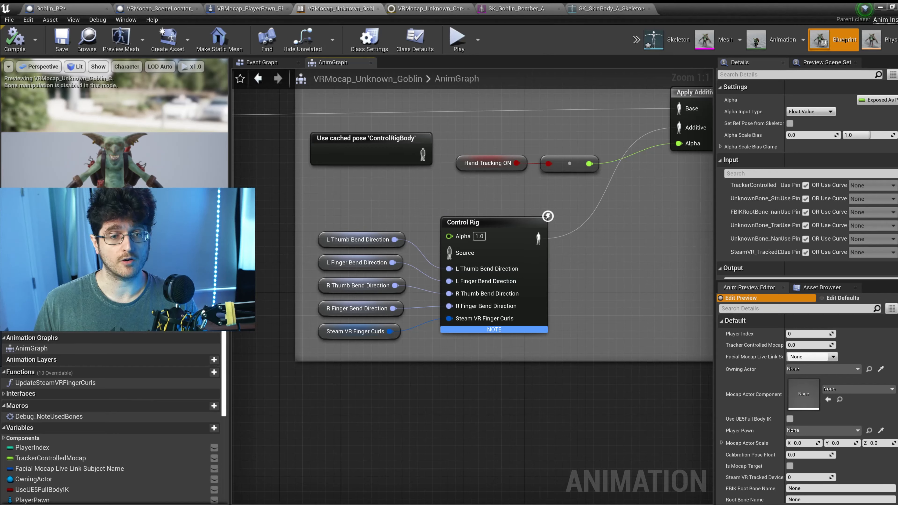
pyautogui.moveTo(361, 285)
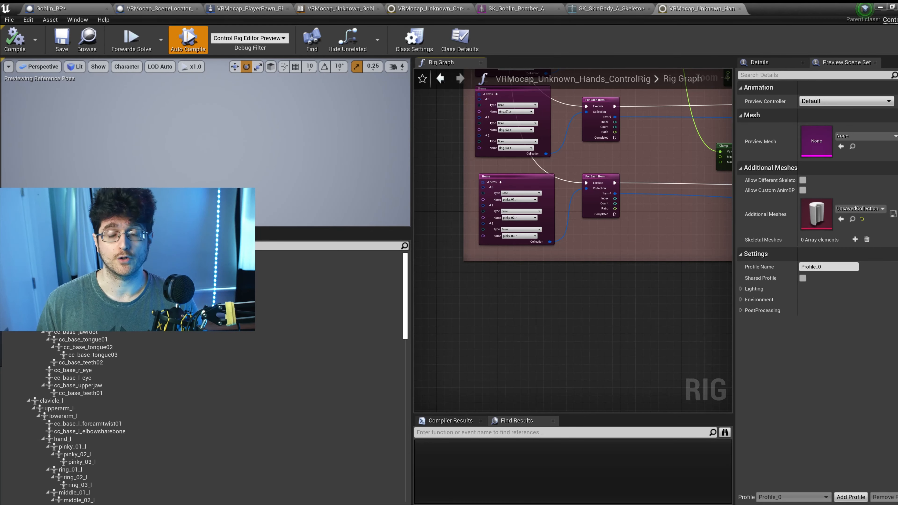
pyautogui.click(46, 8)
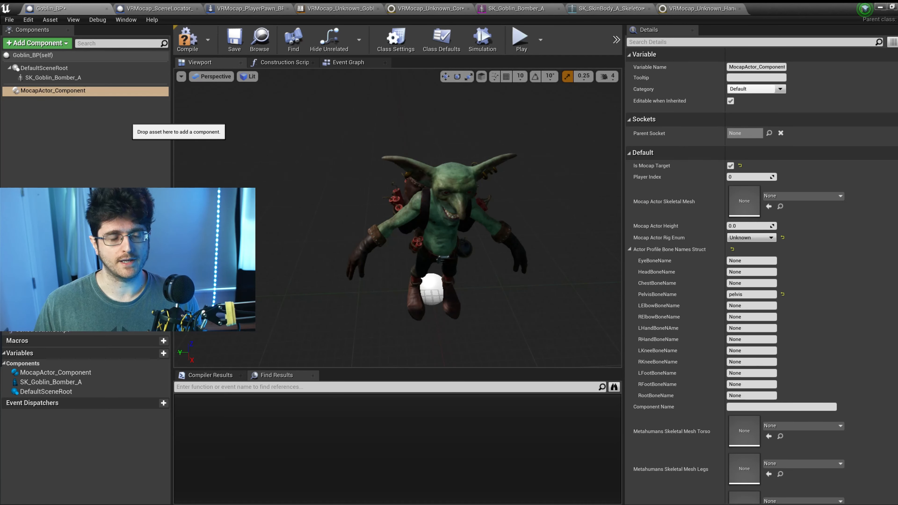
# Review Goblin_BP's skeletal mesh and MocapActor components, then switch via the skeleton to the TestLevel_Unknown editor
pyautogui.click(43, 67)
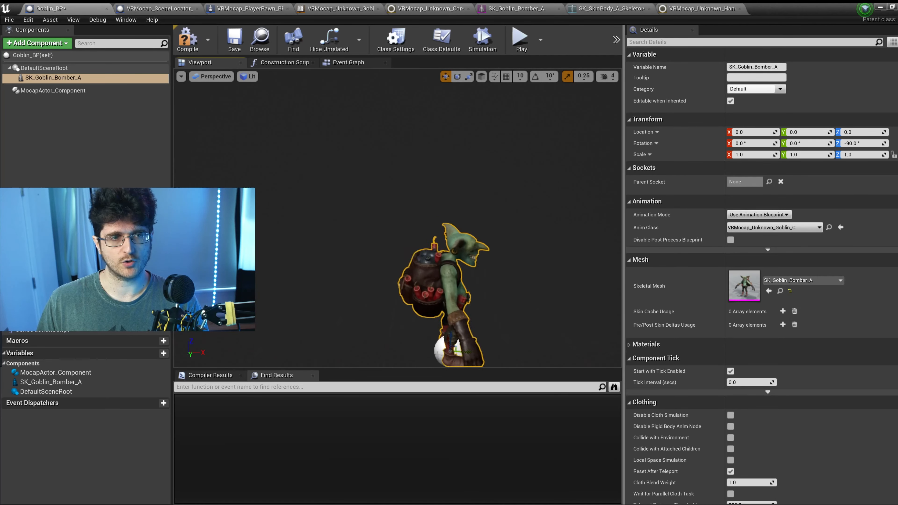
pyautogui.click(53, 90)
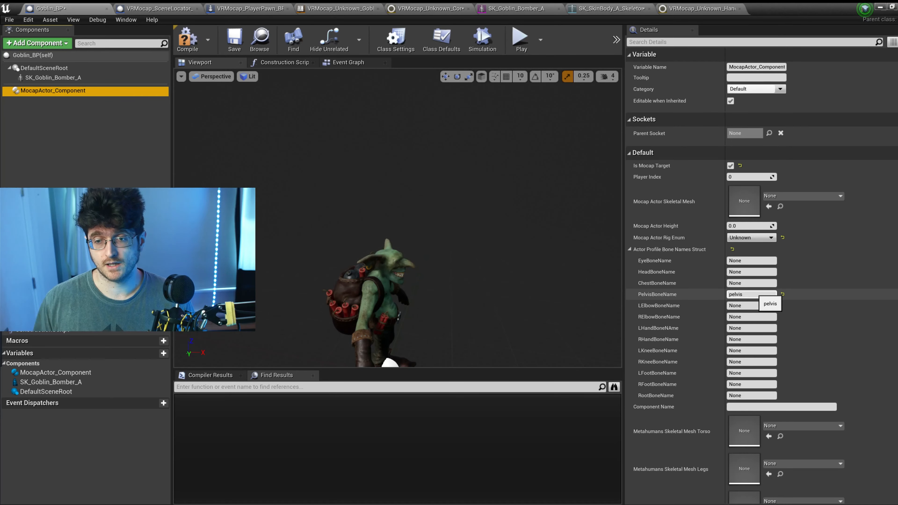
pyautogui.click(606, 9)
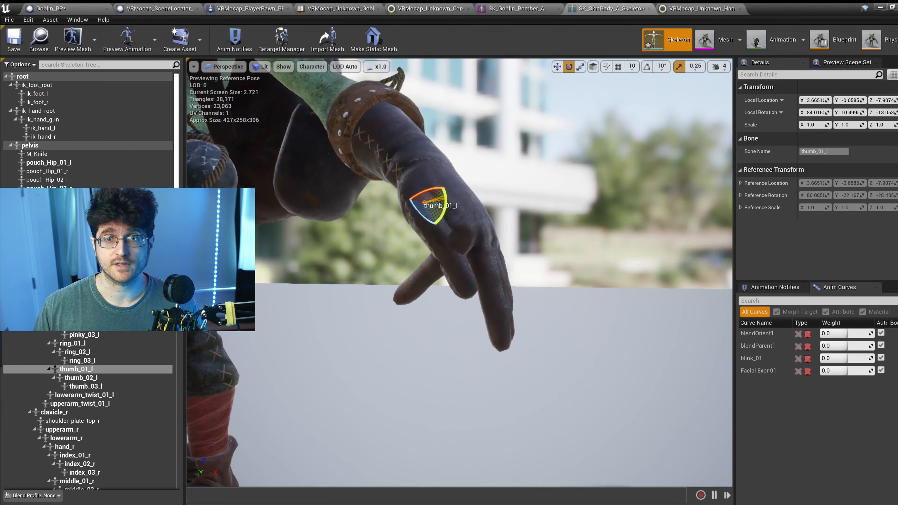
pyautogui.click(30, 145)
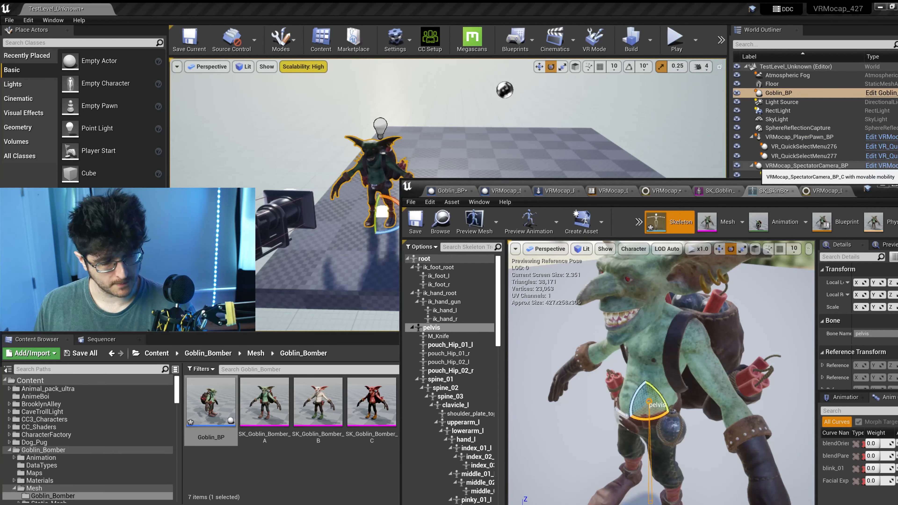
# Run two Play In Editor sessions so the VR tracking puppets the goblin, stopping between them
pyautogui.click(676, 39)
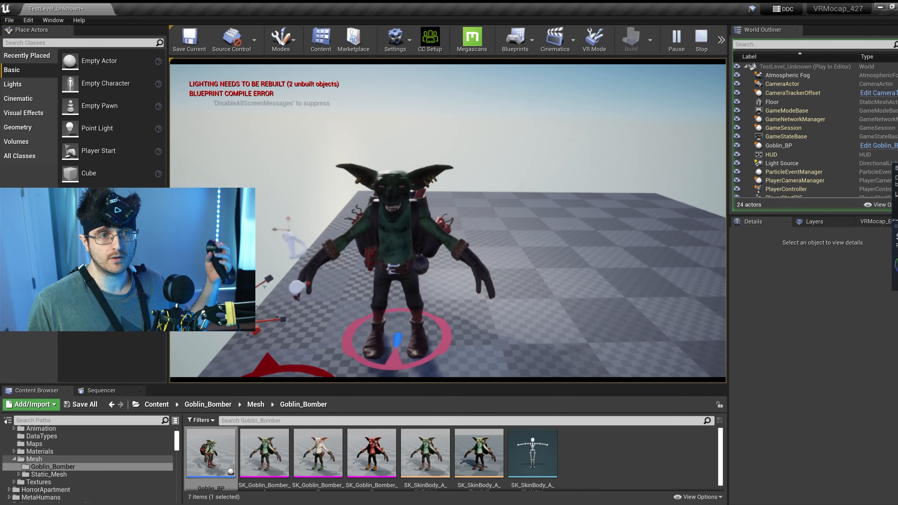
pyautogui.click(701, 40)
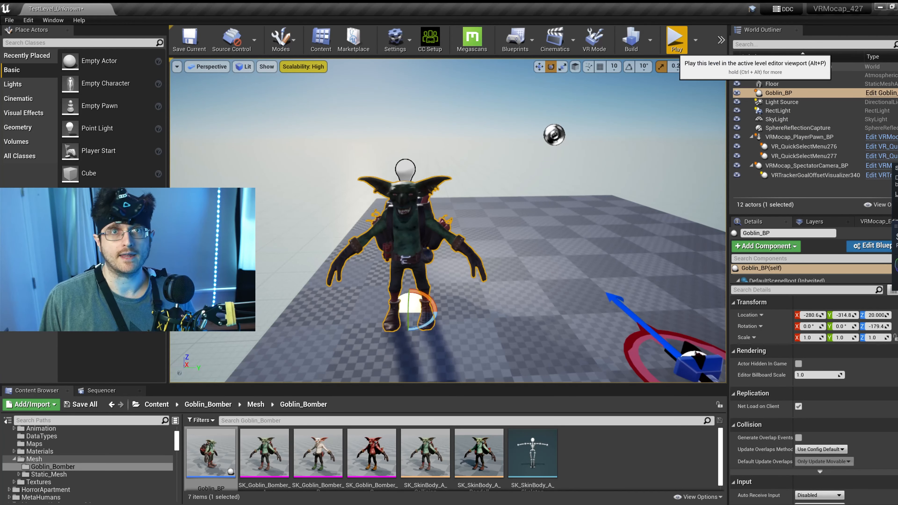
pyautogui.click(676, 39)
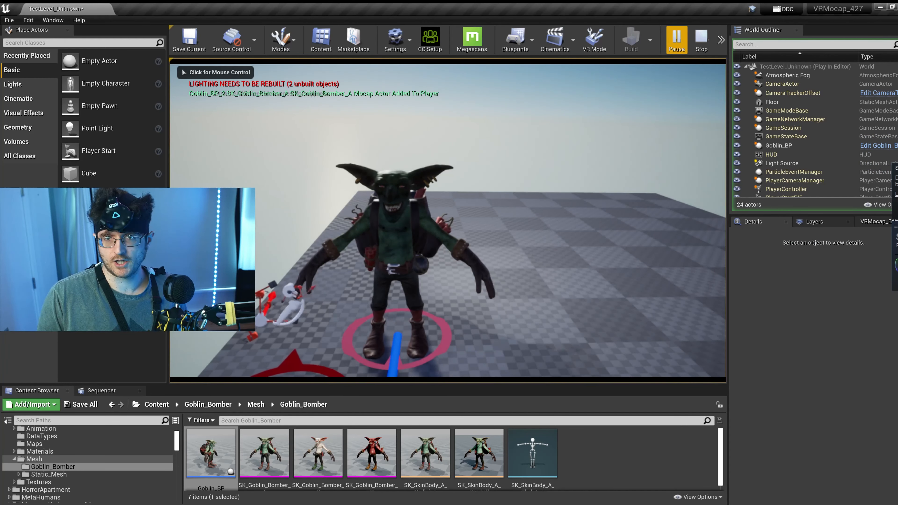
pyautogui.click(676, 41)
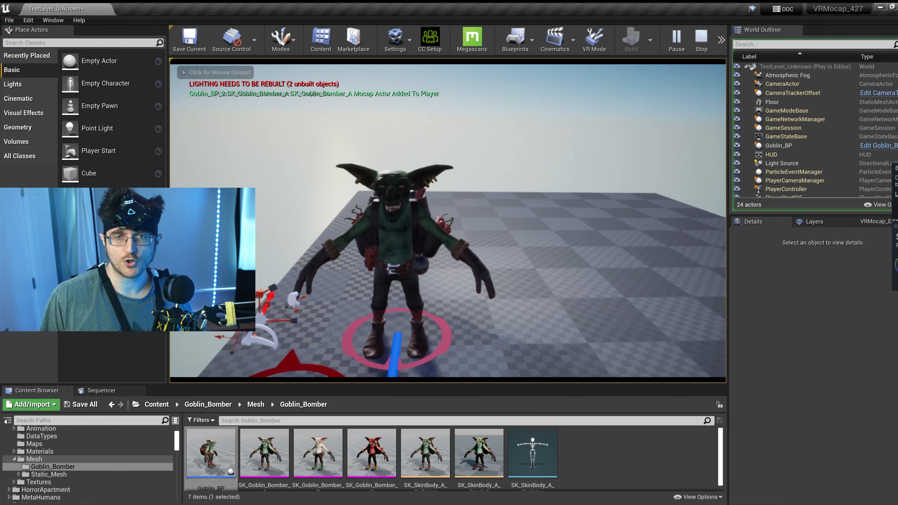
pyautogui.click(447, 230)
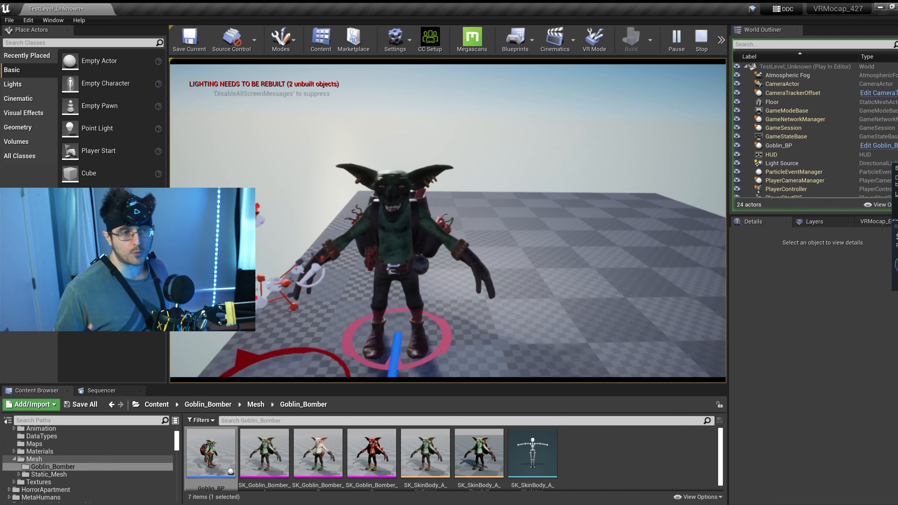
# Return to the goblin skeleton to inspect the hand bones
pyautogui.click(155, 404)
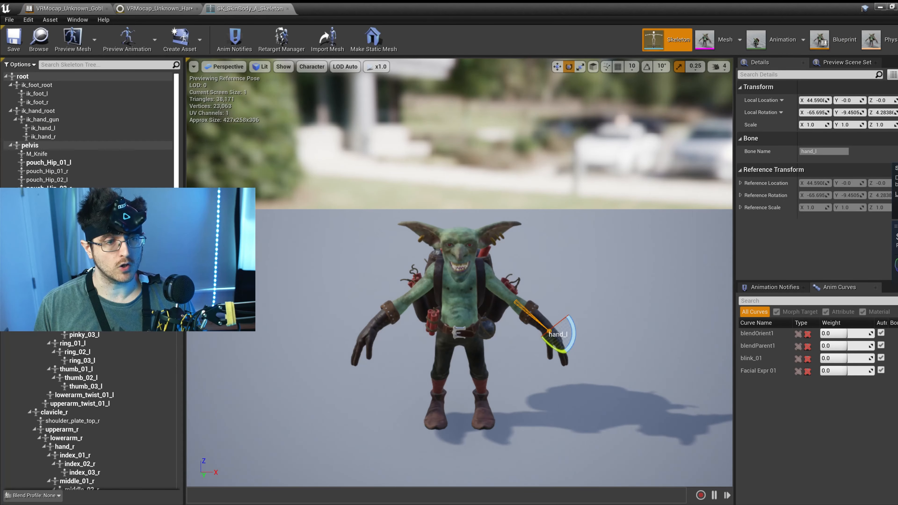
# Copy hand_l from the Skeleton Tree into the MocapActor bone names and play the level again
pyautogui.rightClick(74, 344)
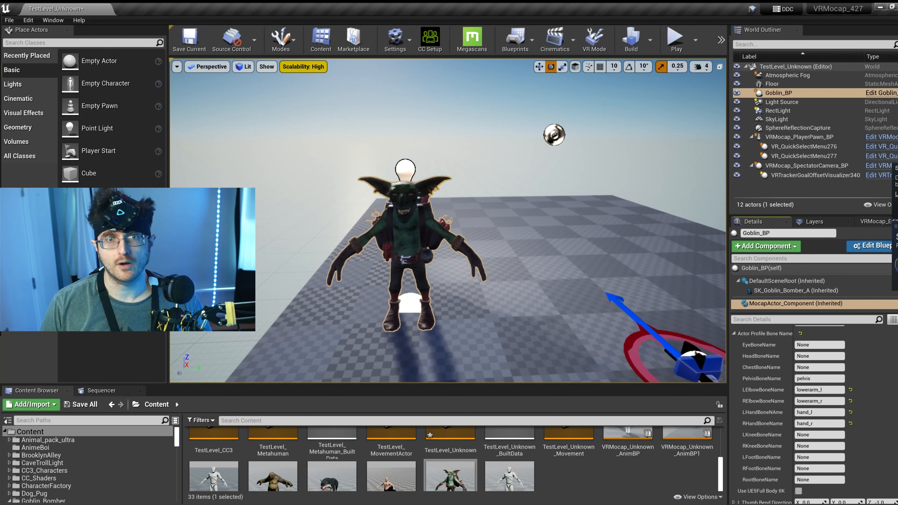
pyautogui.click(676, 39)
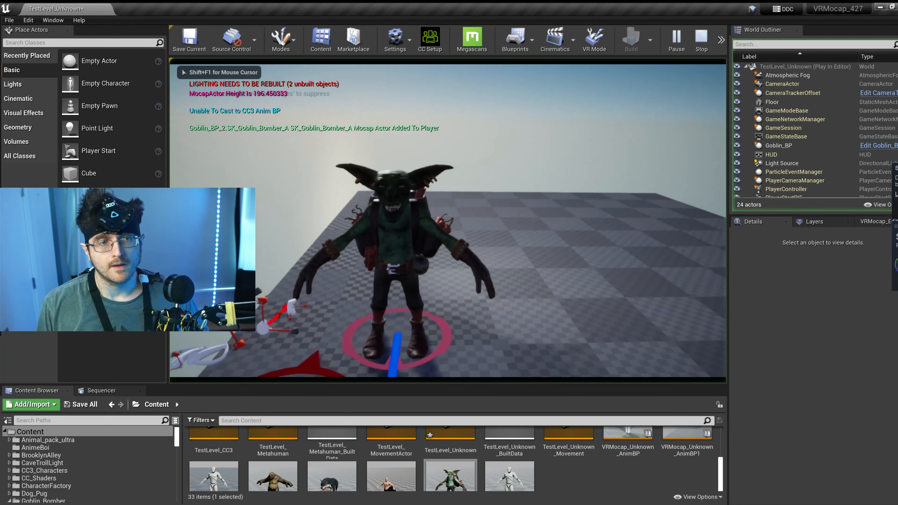